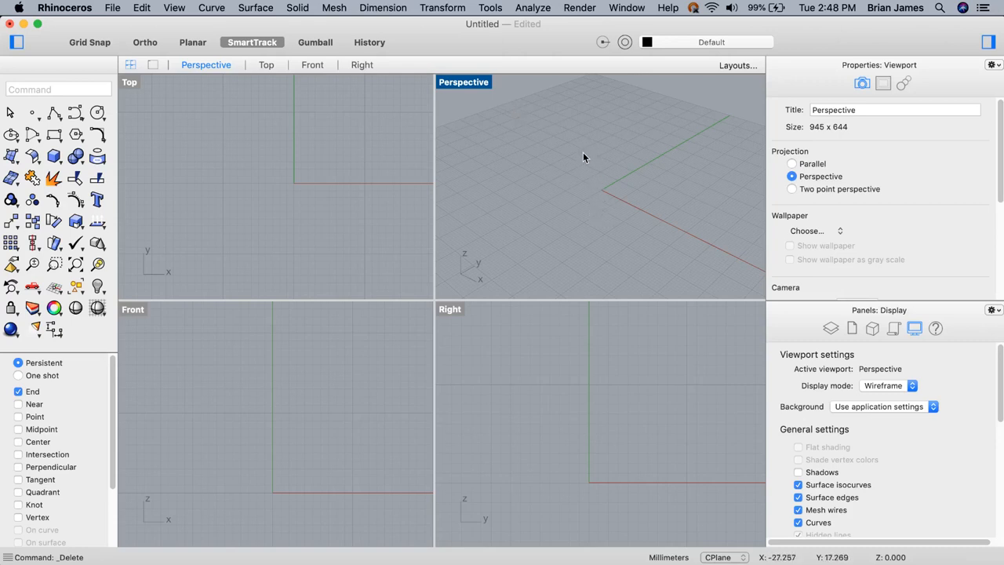
mouse_move(577, 166)
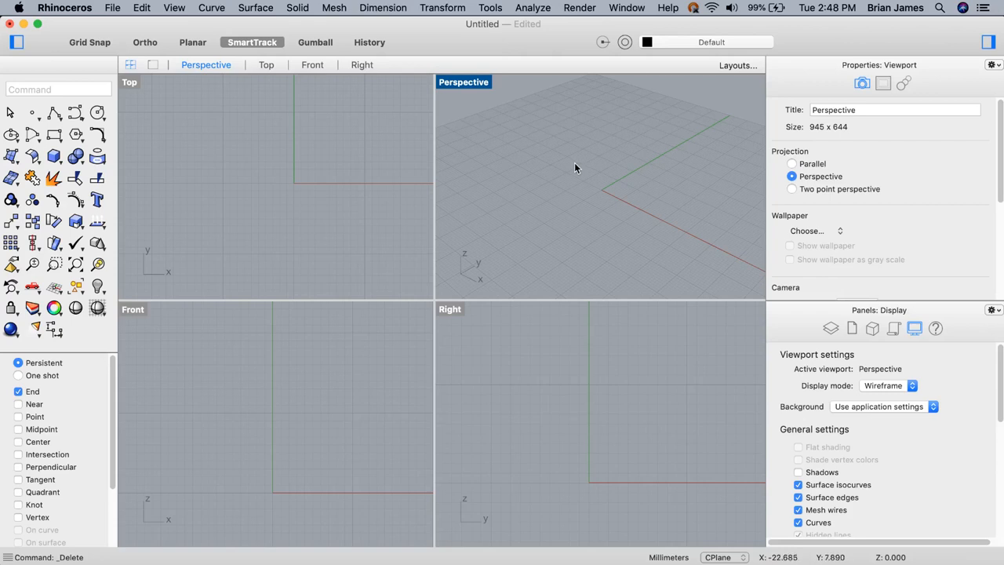
mouse_move(572, 168)
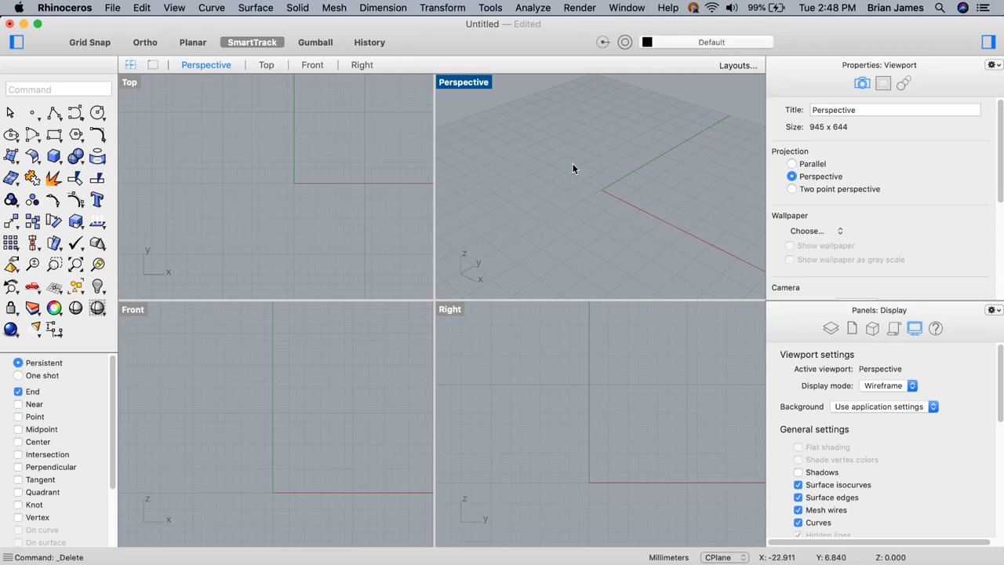
mouse_move(589, 199)
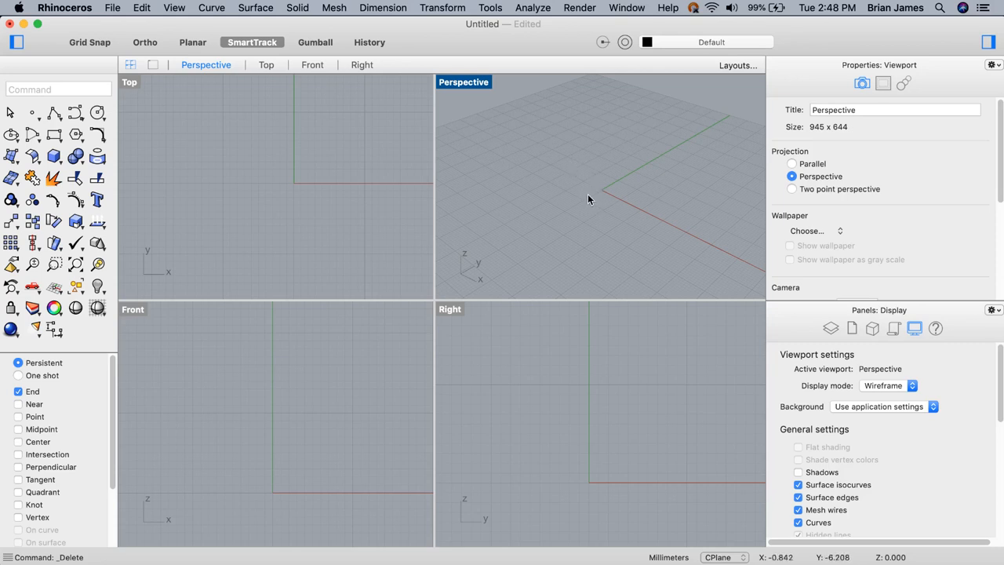
mouse_move(589, 192)
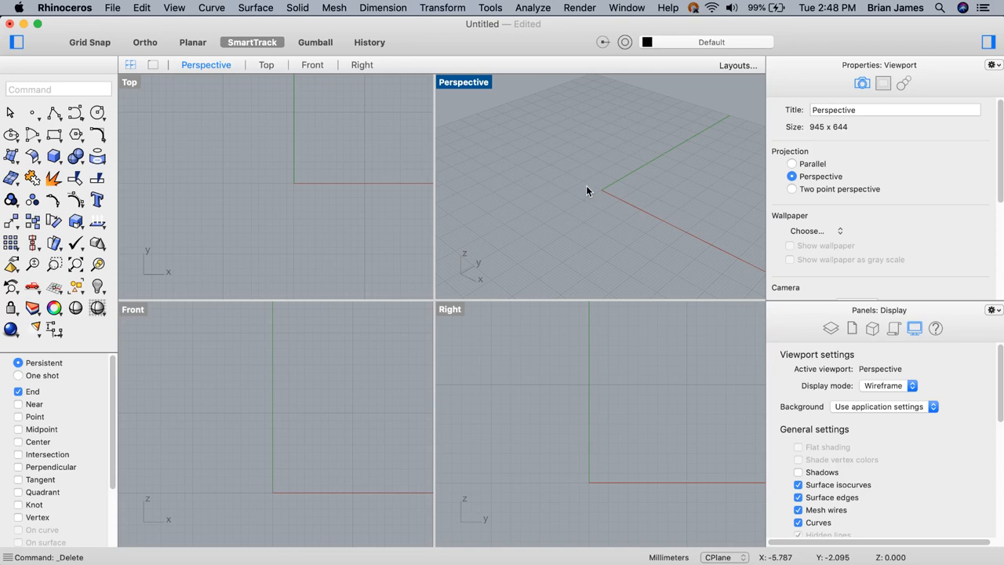
mouse_move(608, 191)
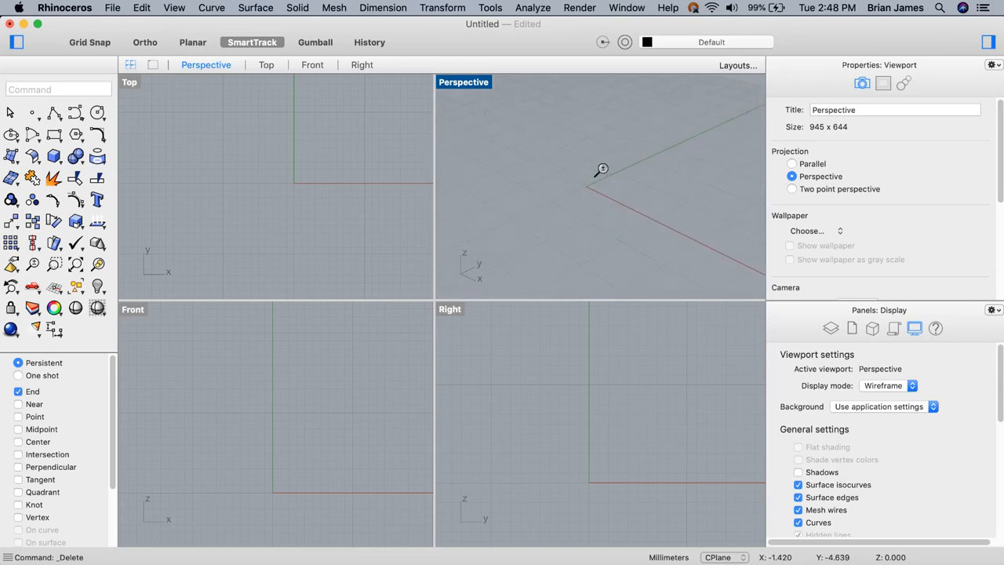
mouse_move(308, 199)
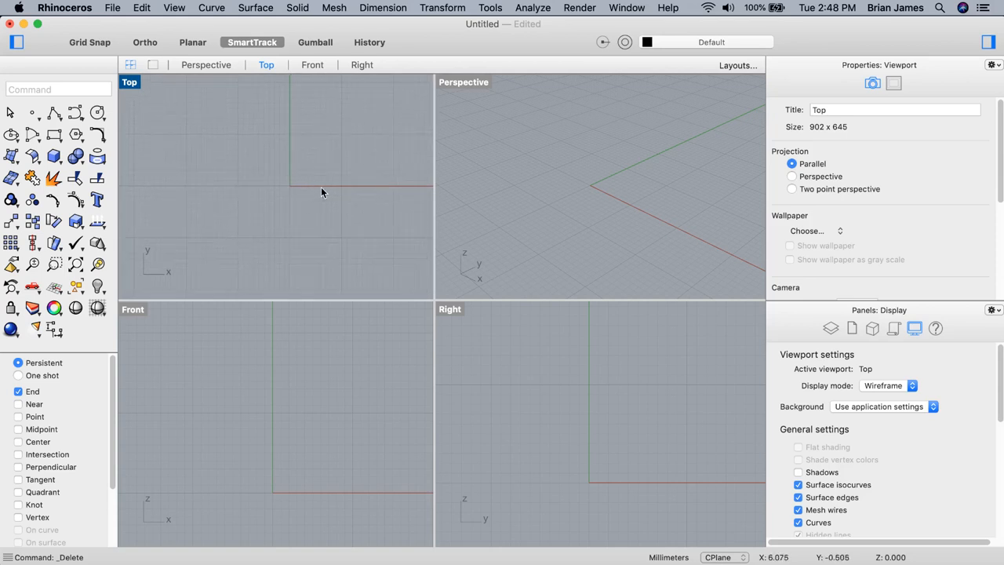
mouse_move(293, 189)
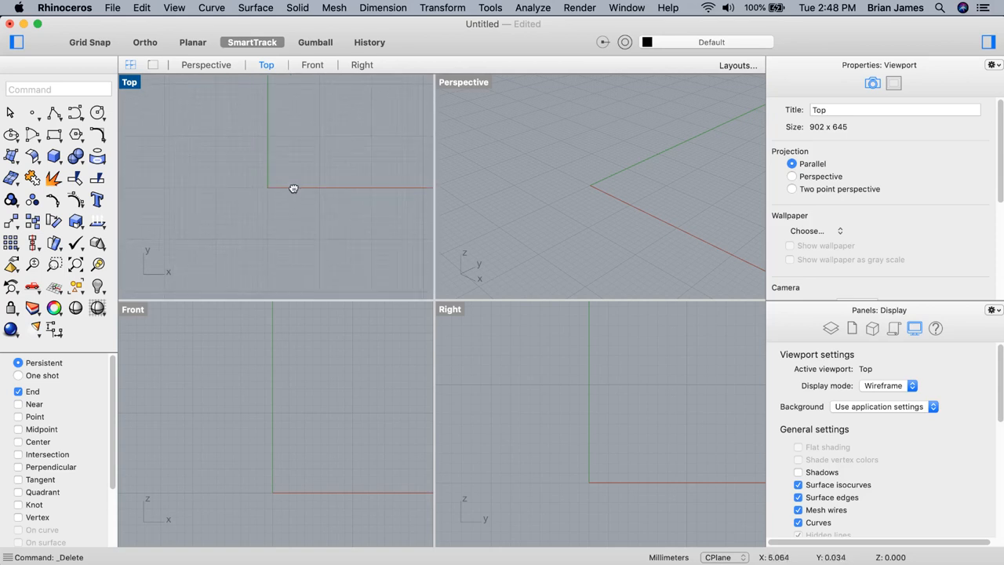
mouse_move(302, 172)
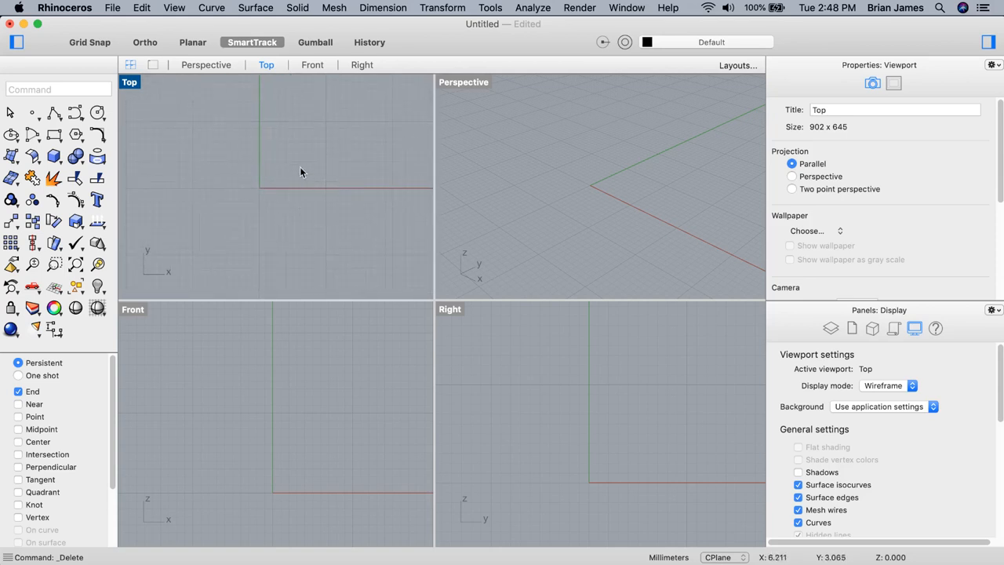
mouse_move(145, 94)
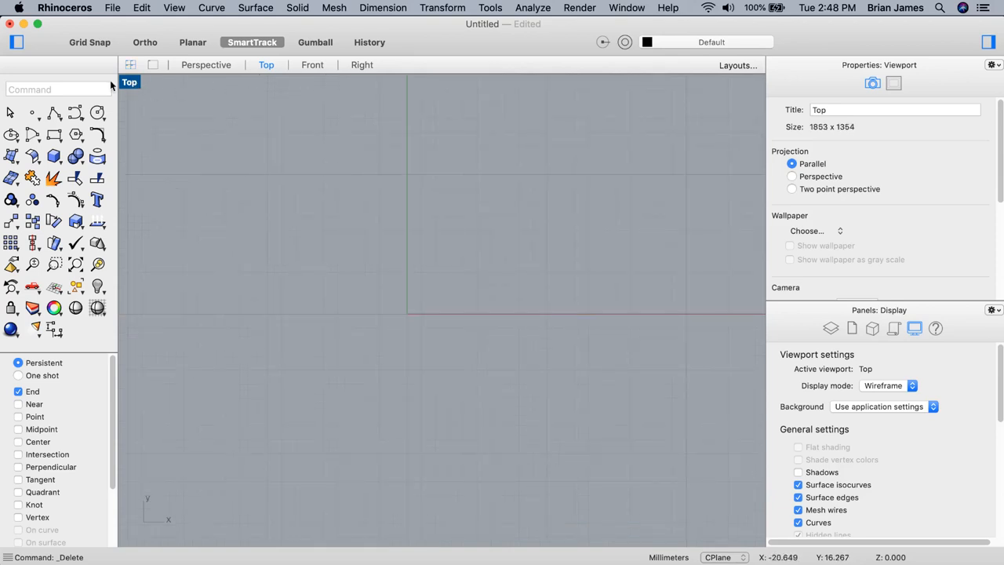
click(205, 64)
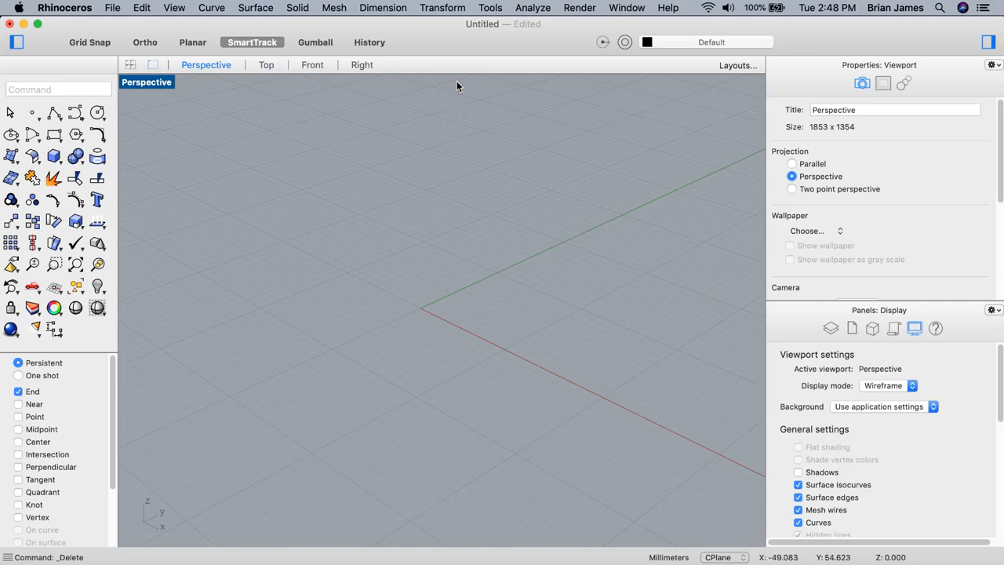
click(153, 64)
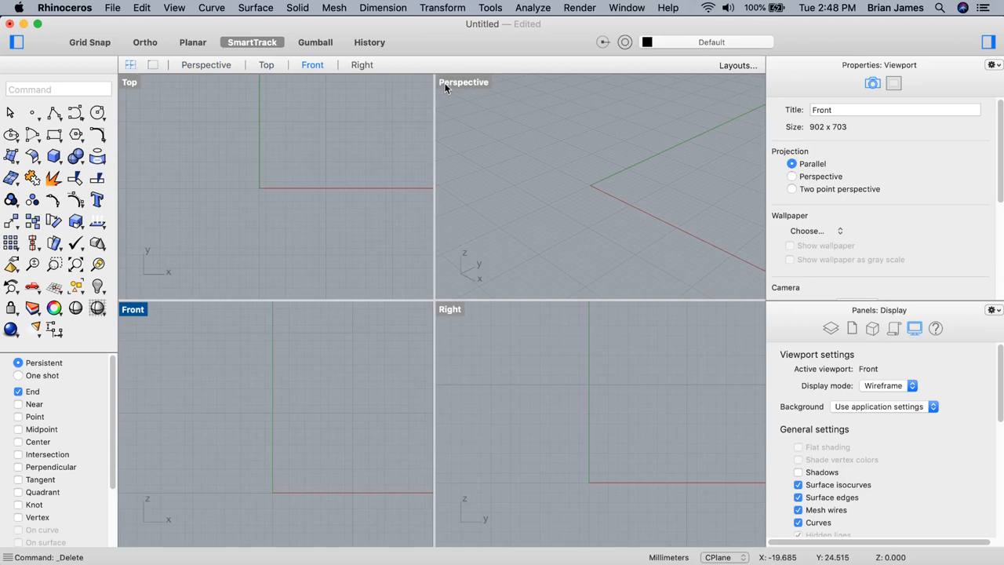
click(464, 82)
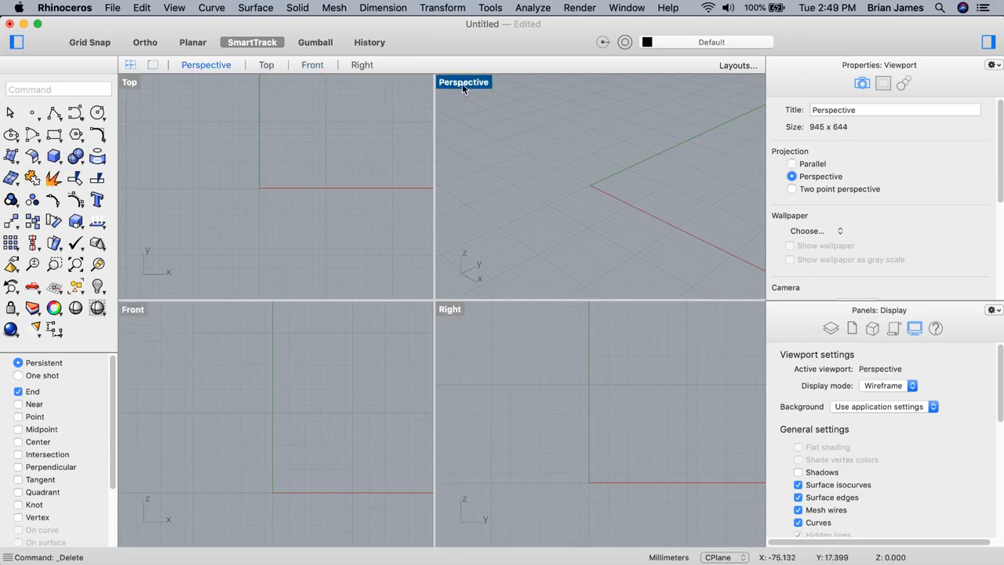
right_click(463, 82)
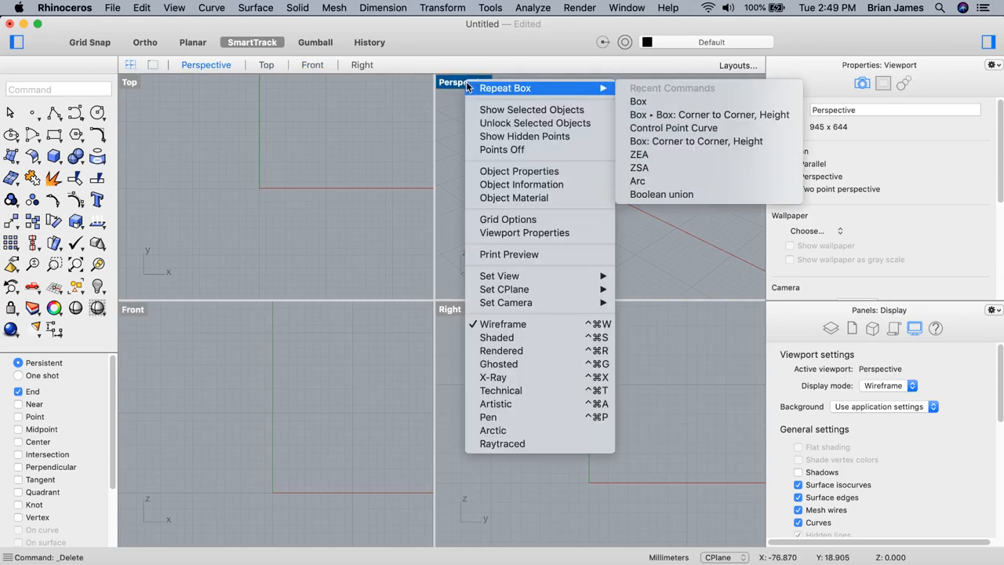
mouse_move(500, 275)
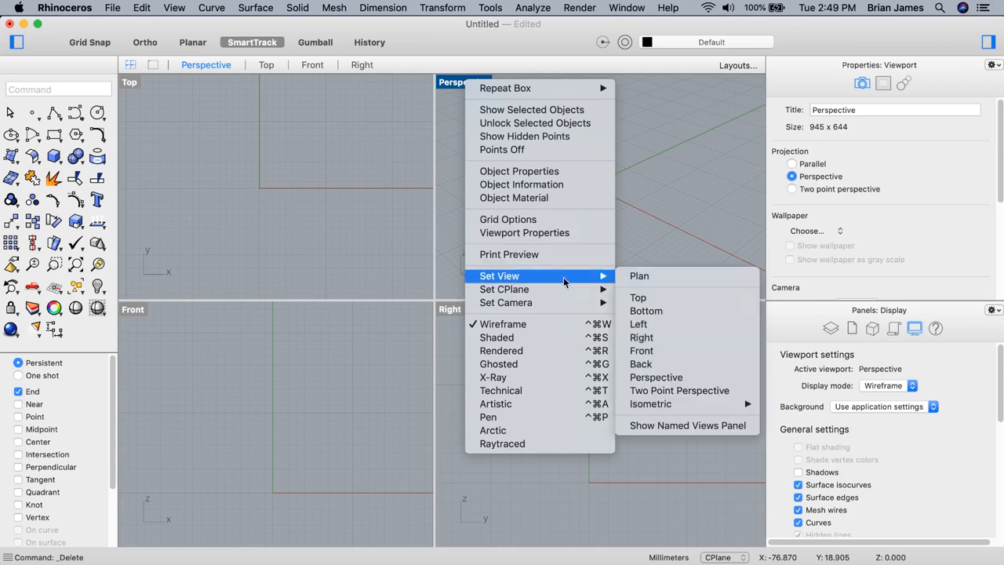
mouse_move(505, 289)
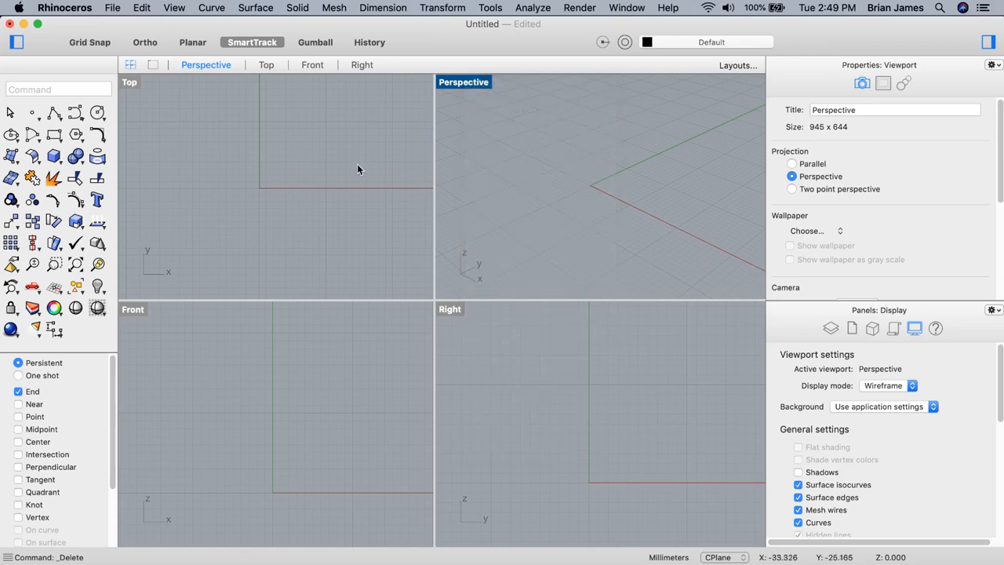
mouse_move(31, 61)
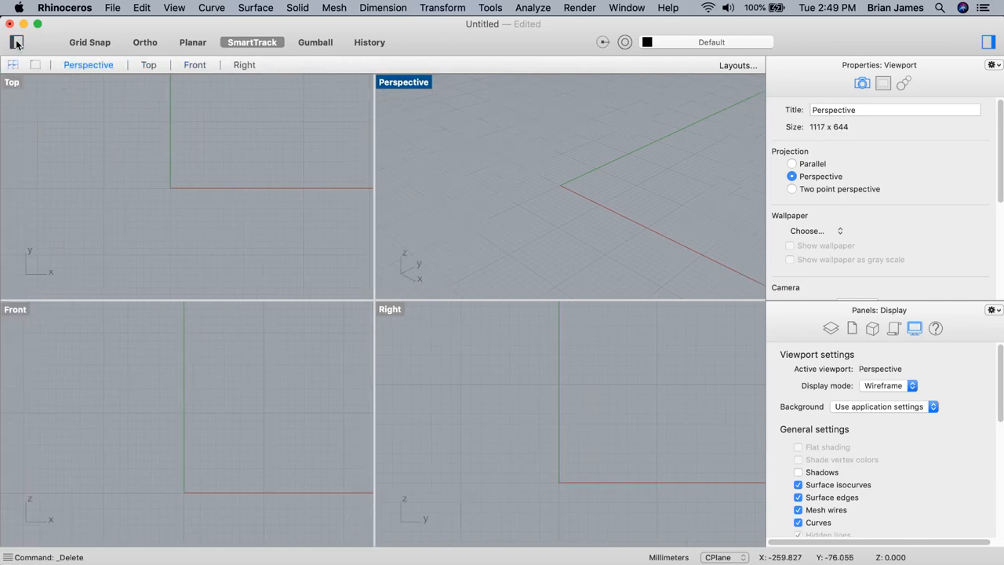
Restore the side toolbars and start a Box: Corner to Corner, Height.
click(18, 42)
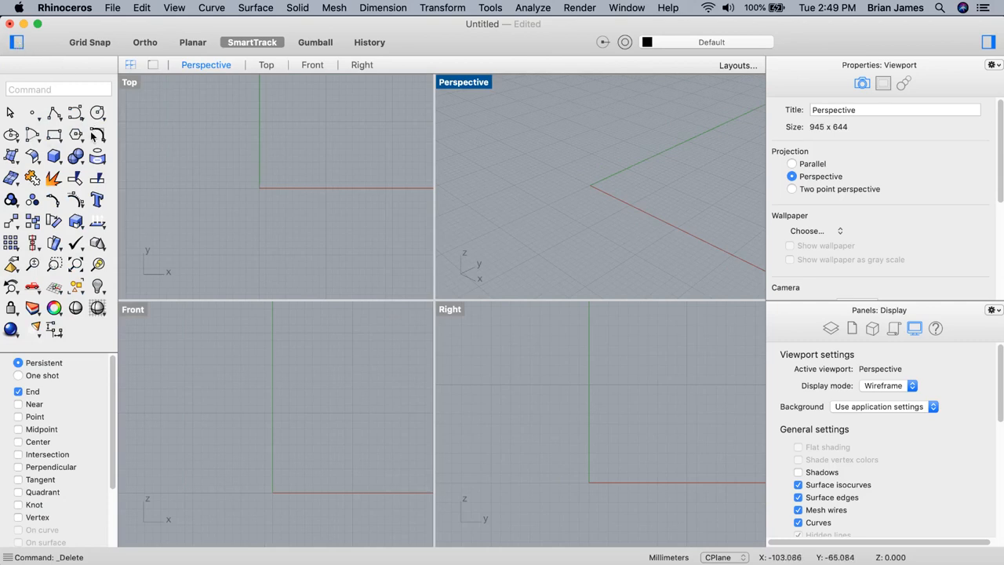
mouse_move(55, 158)
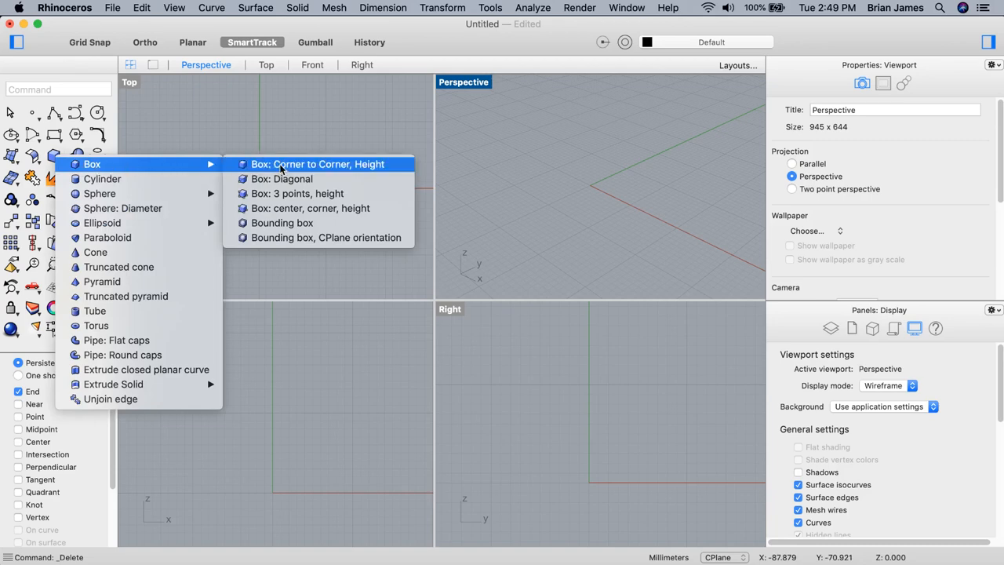
click(317, 164)
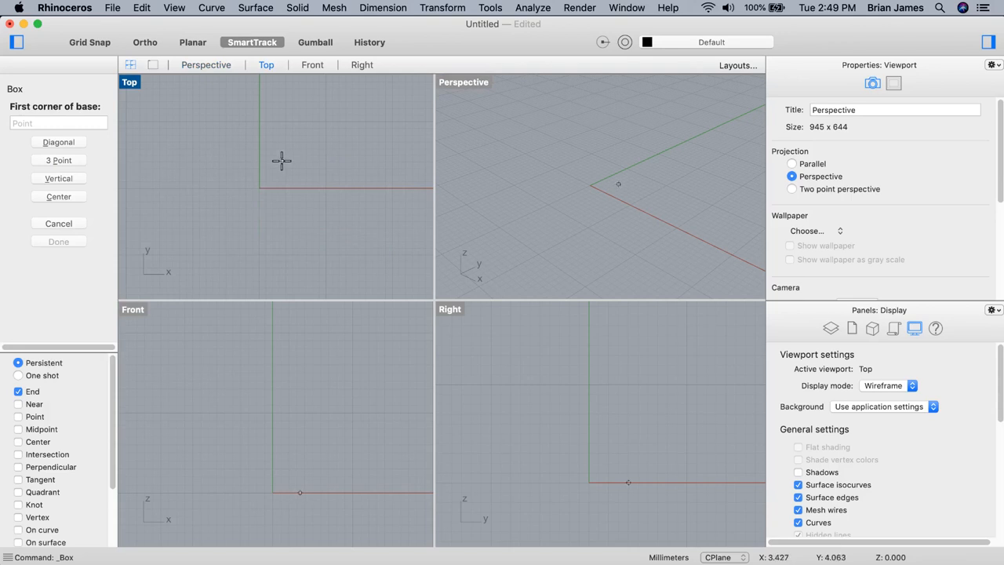
mouse_move(72, 270)
text(Bo)
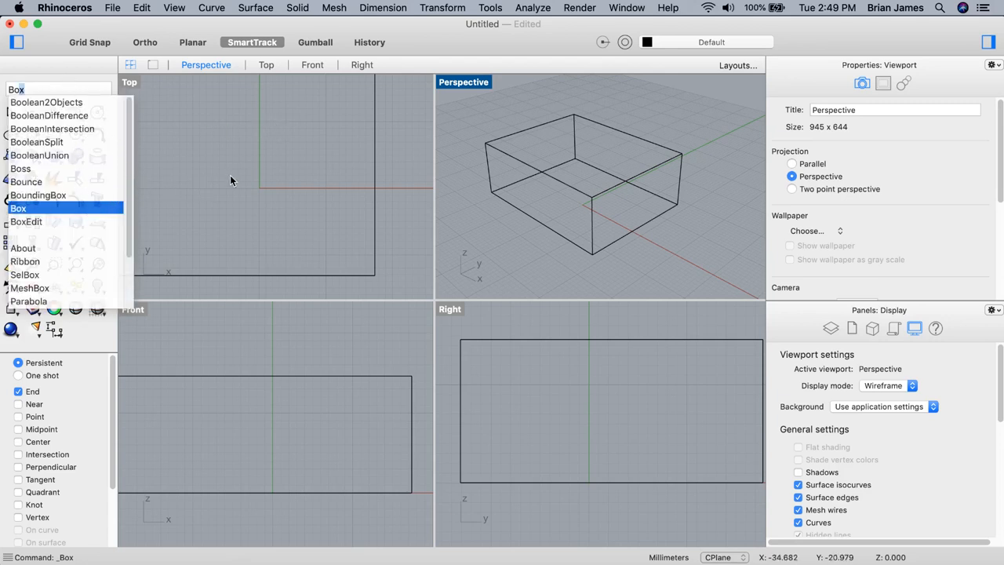
Start a second Box command after the first box sits on the ground plane.
click(18, 208)
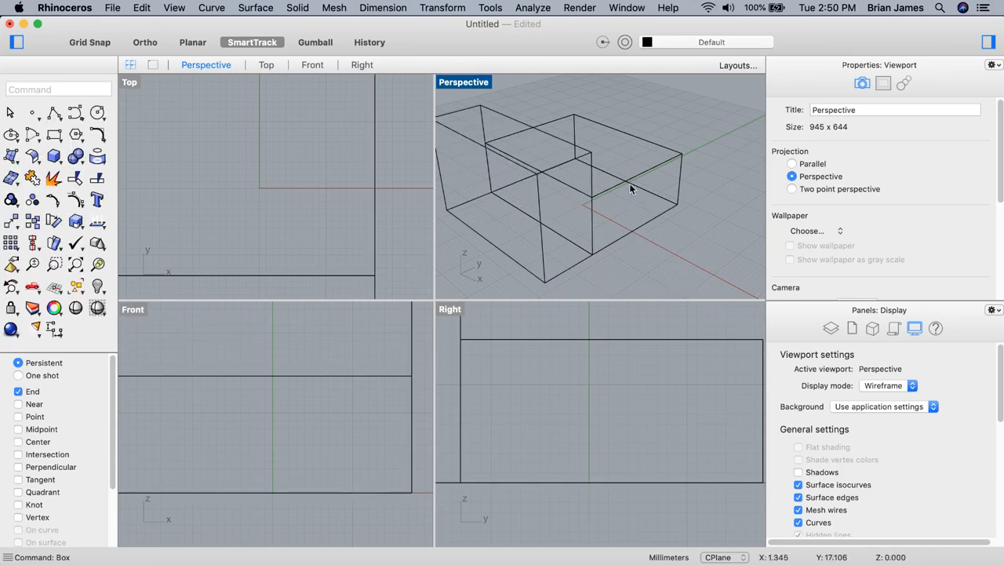
Orbit the Perspective view to see both overlapping boxes clearly.
drag(628, 188, 592, 200)
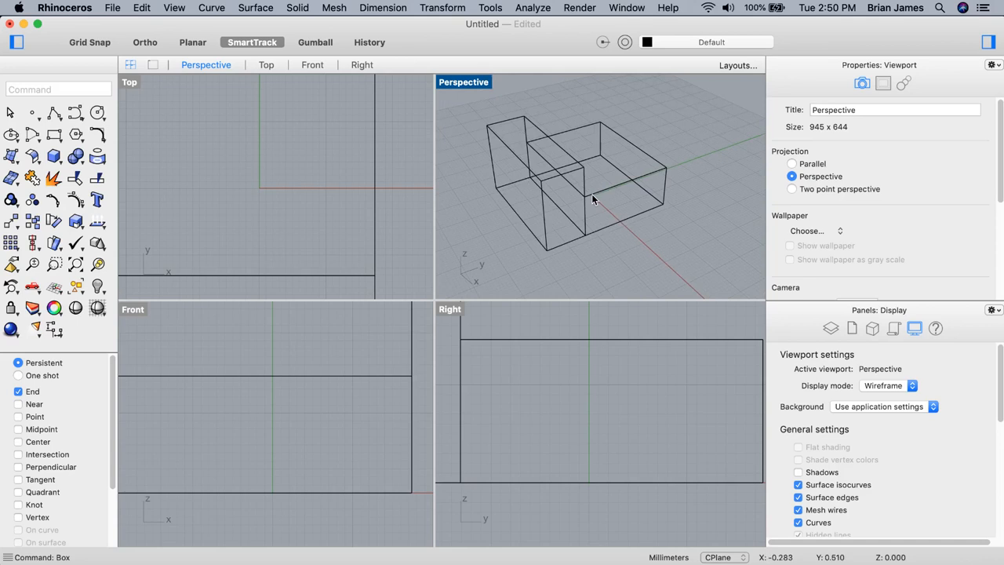
mouse_move(140, 87)
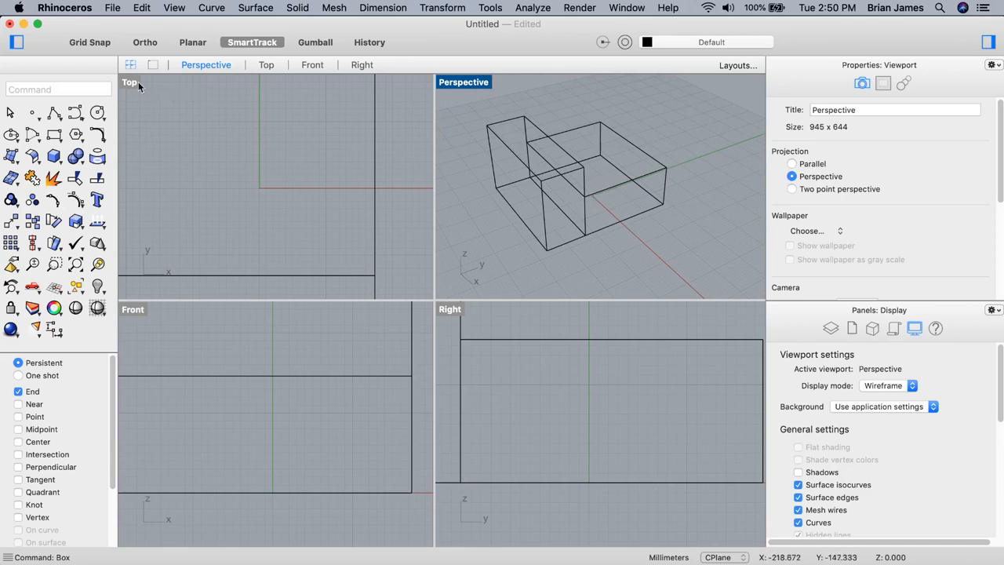
mouse_move(205, 127)
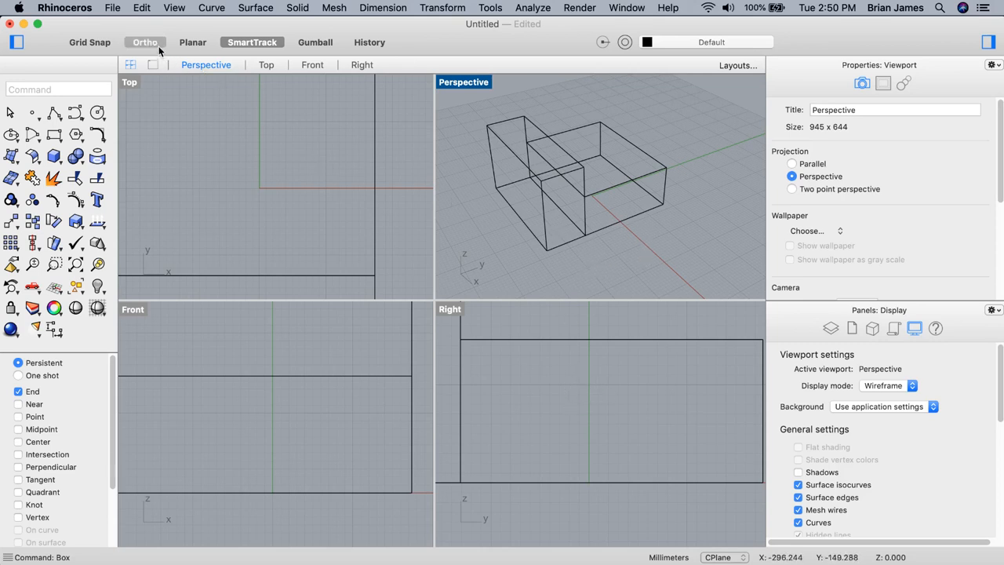
Toggle Ortho and draw a control-point curve starting from a box corner.
click(145, 41)
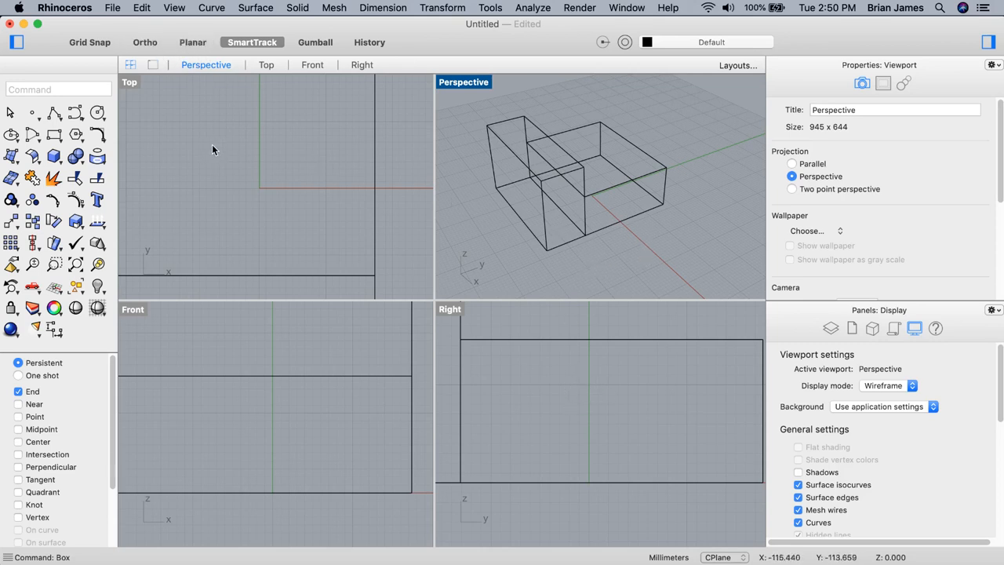
mouse_move(255, 138)
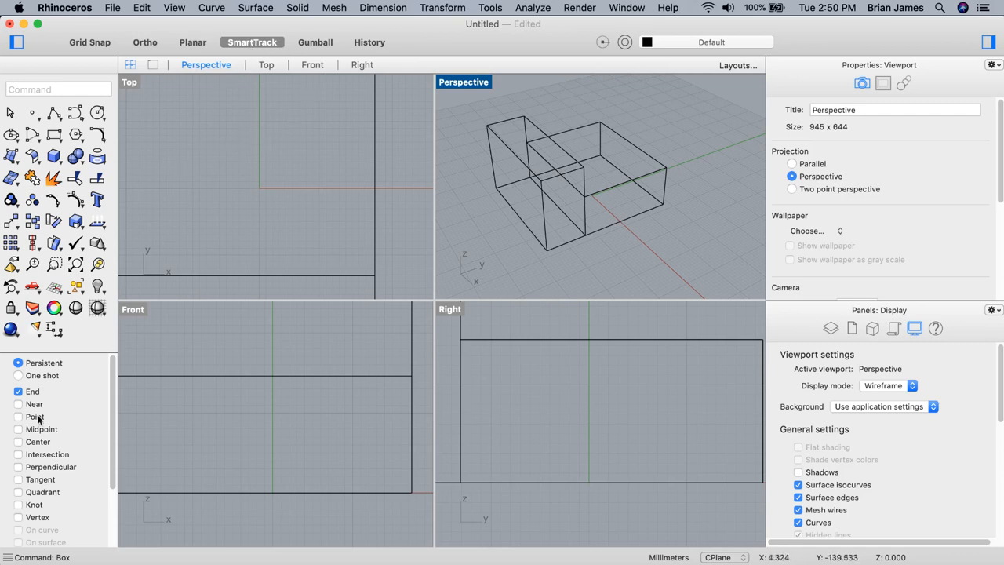
click(11, 112)
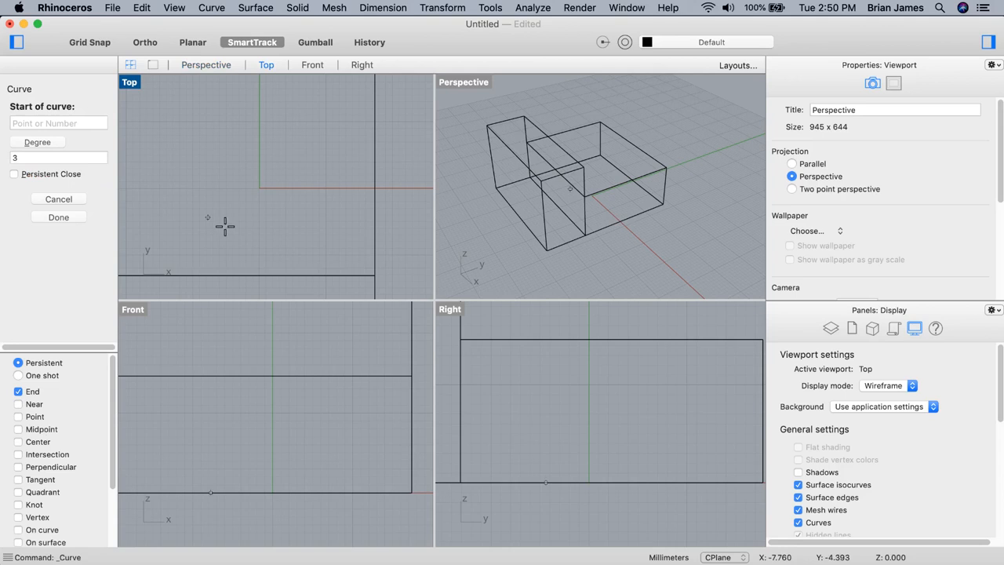
click(547, 251)
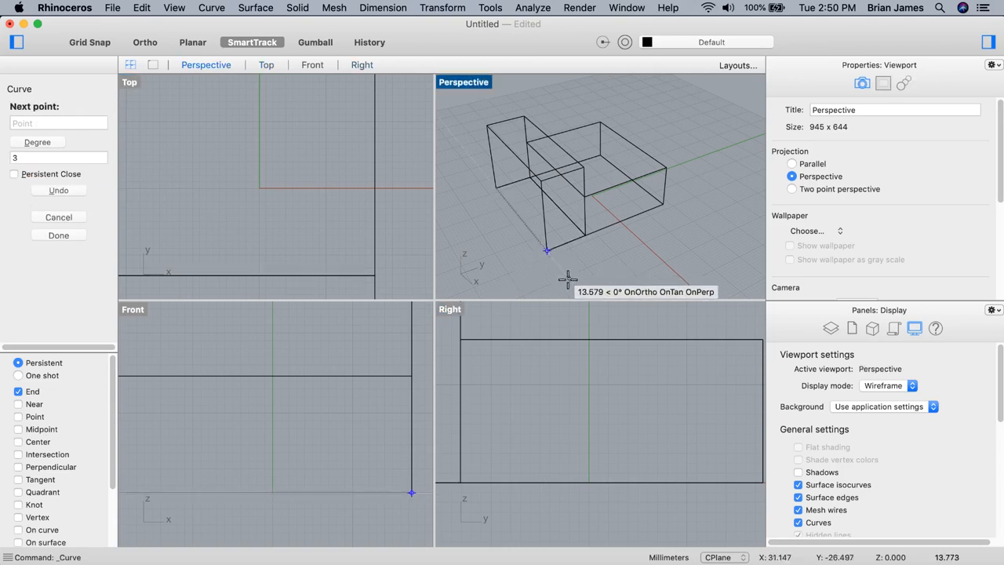
click(586, 235)
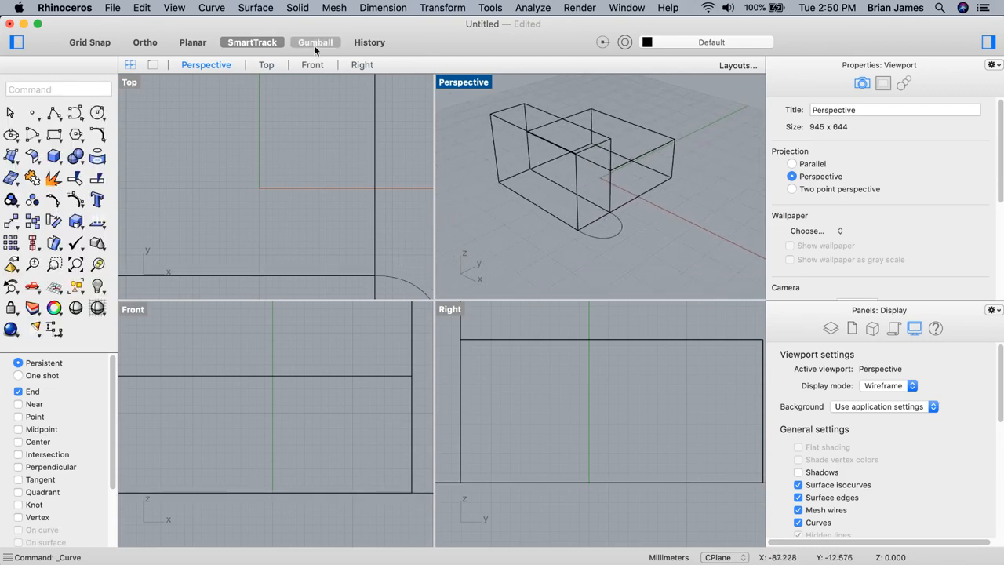
Toggle the Gumball handles on and off for the drawn curve.
click(316, 41)
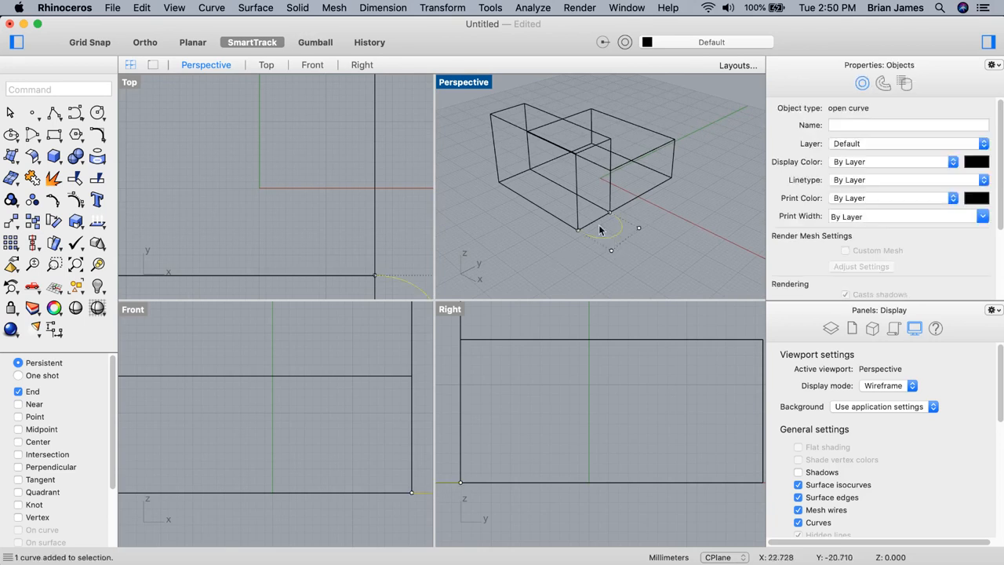
click(316, 42)
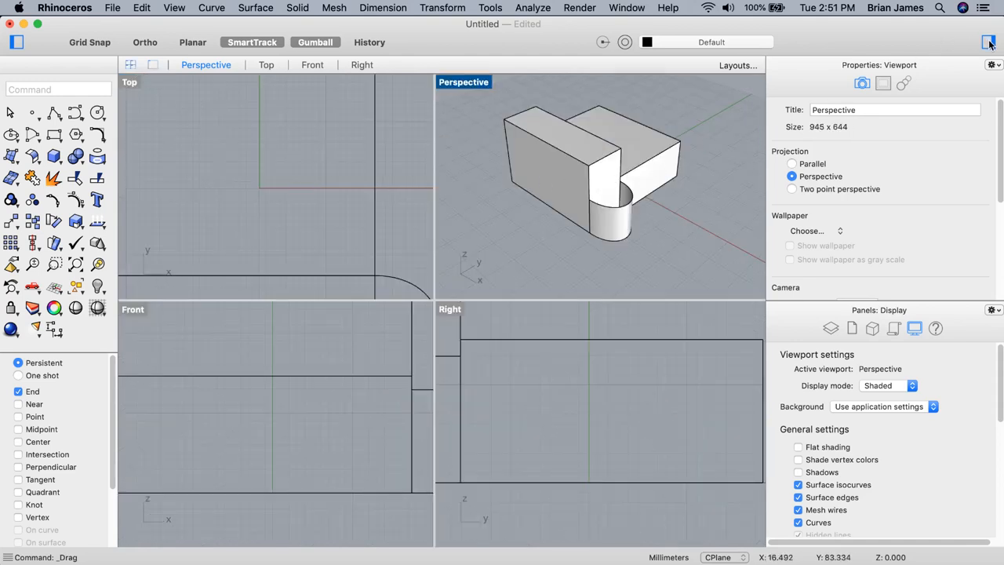
mouse_move(989, 42)
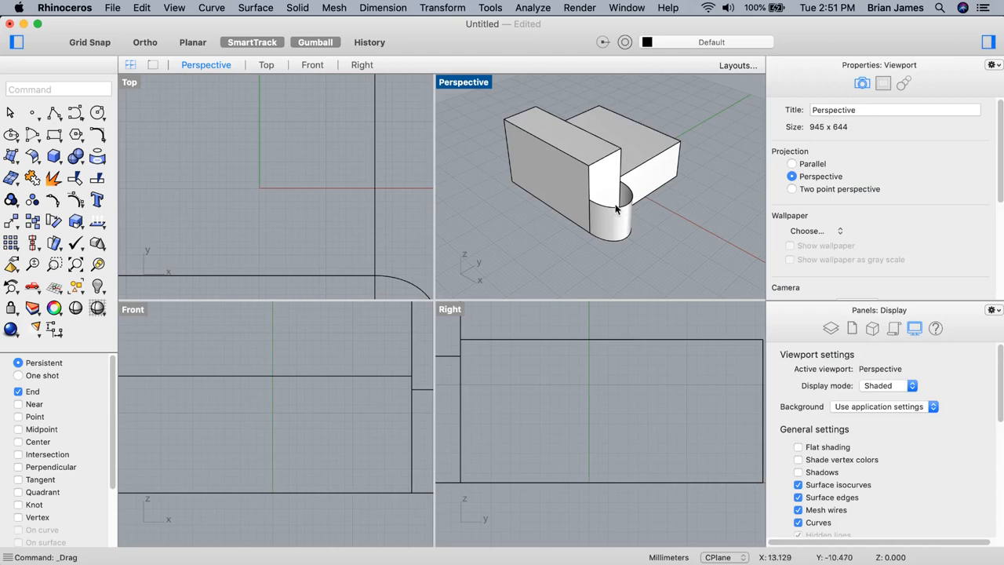
mouse_move(876, 108)
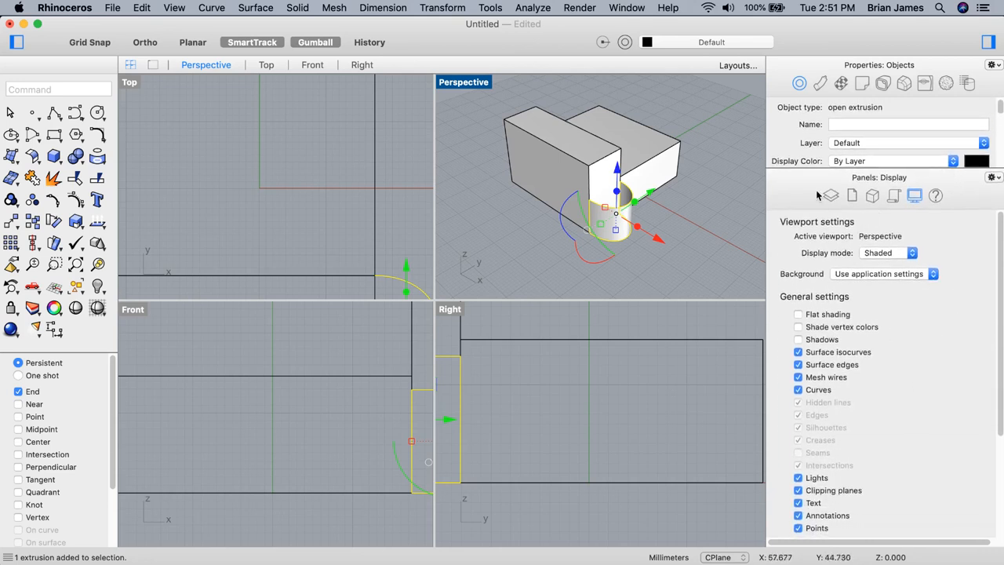
Show the Layers panel, then return to the viewport Display settings panel.
click(830, 195)
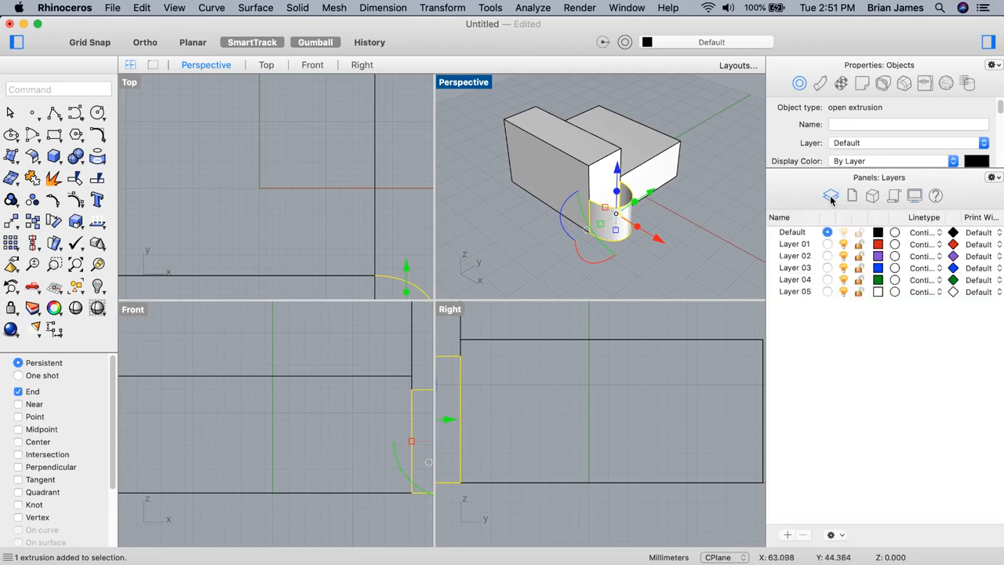
click(915, 195)
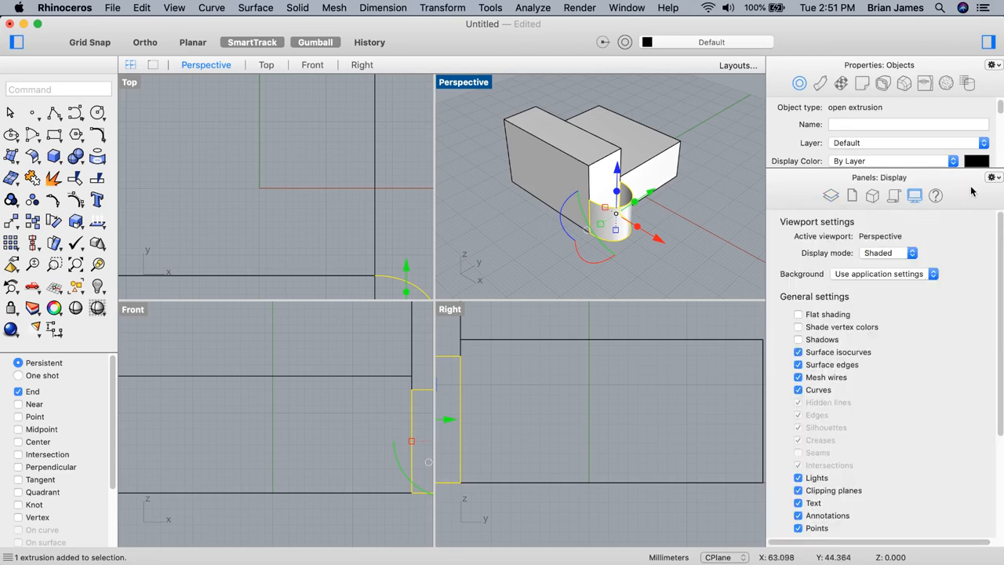
Expand the object properties panel from the gear menu, then browse the Window menu.
click(992, 176)
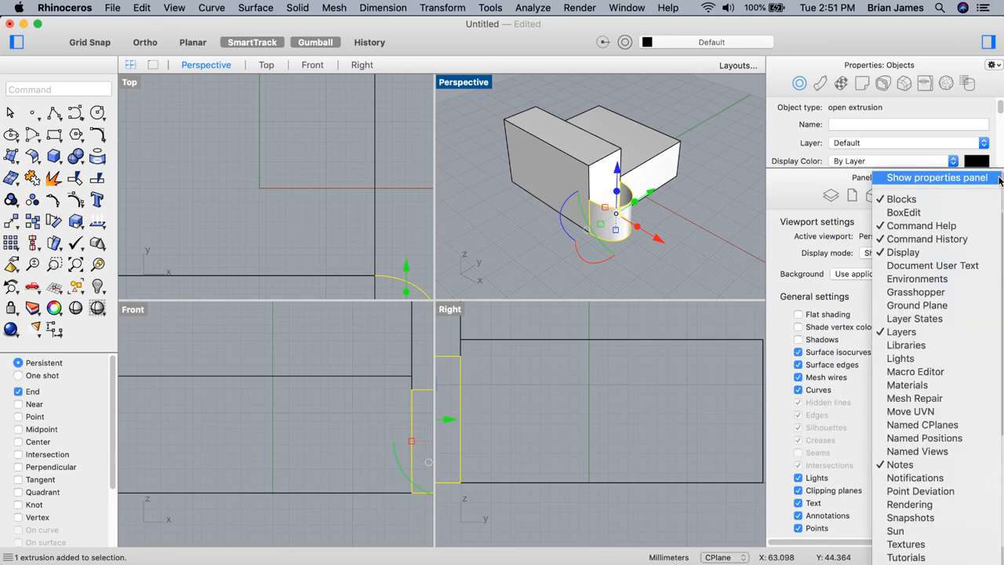
mouse_move(932, 265)
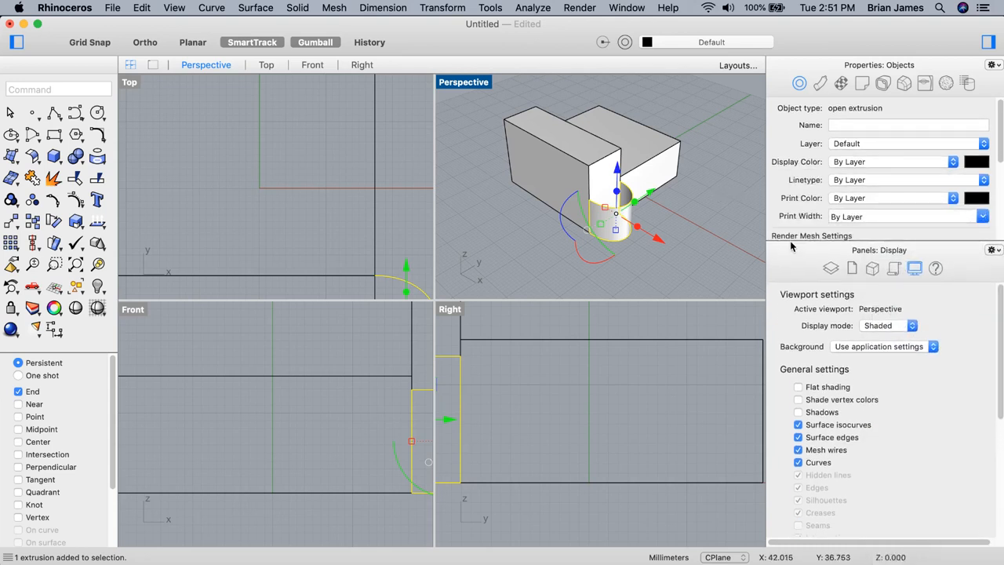
click(992, 249)
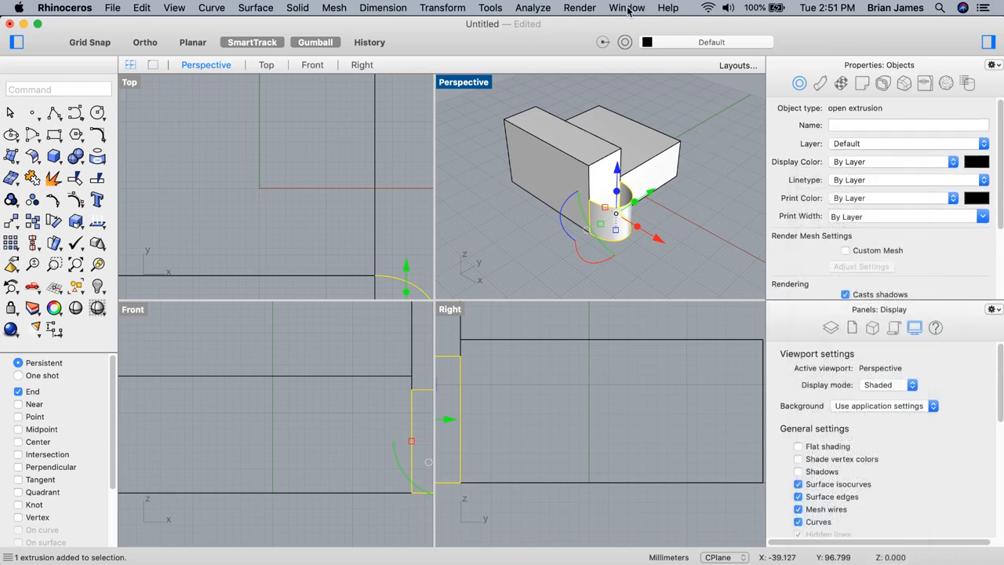
click(627, 7)
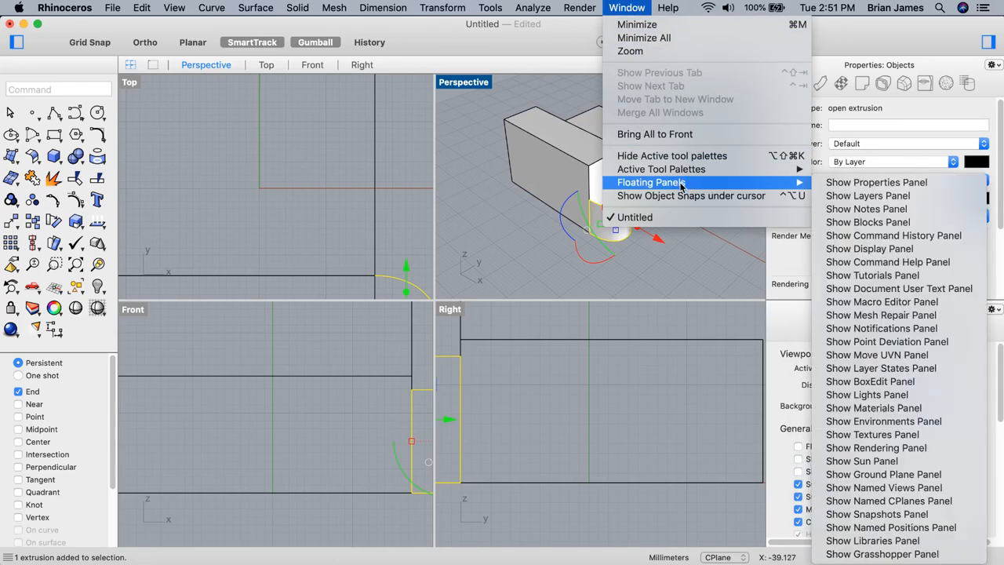
mouse_move(689, 186)
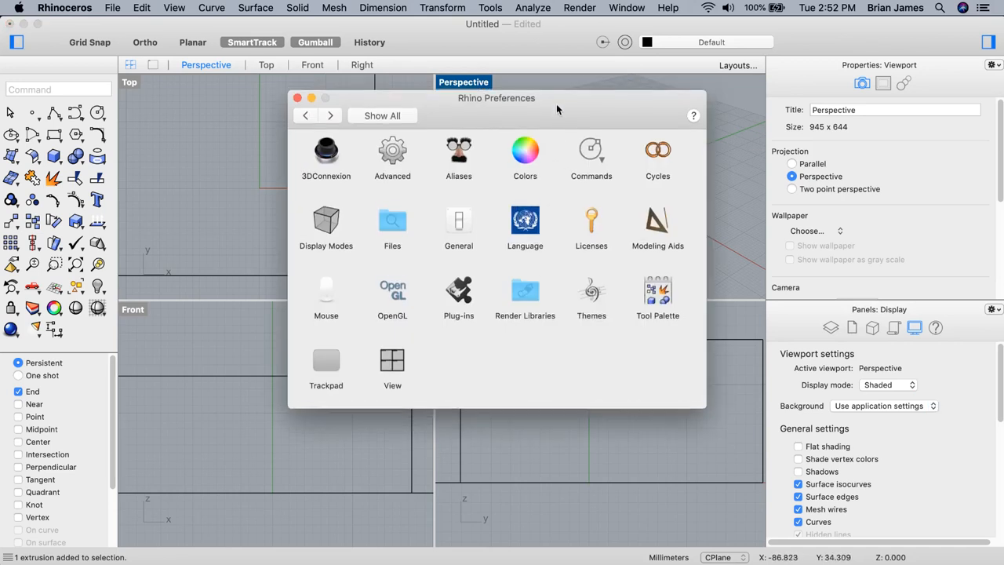
Reposition the Preferences window and review the Shaded display mode settings.
drag(497, 97, 493, 125)
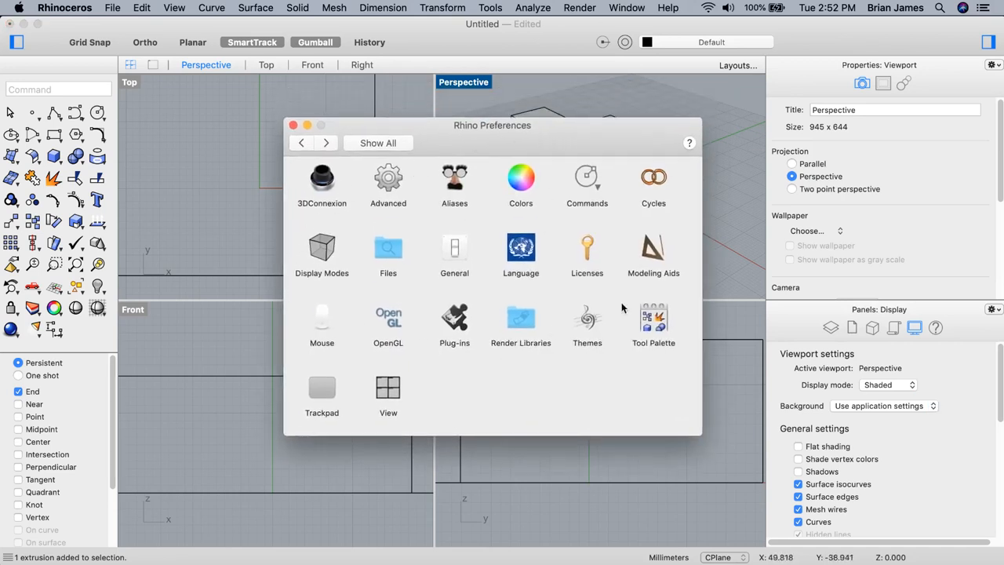
mouse_move(462, 377)
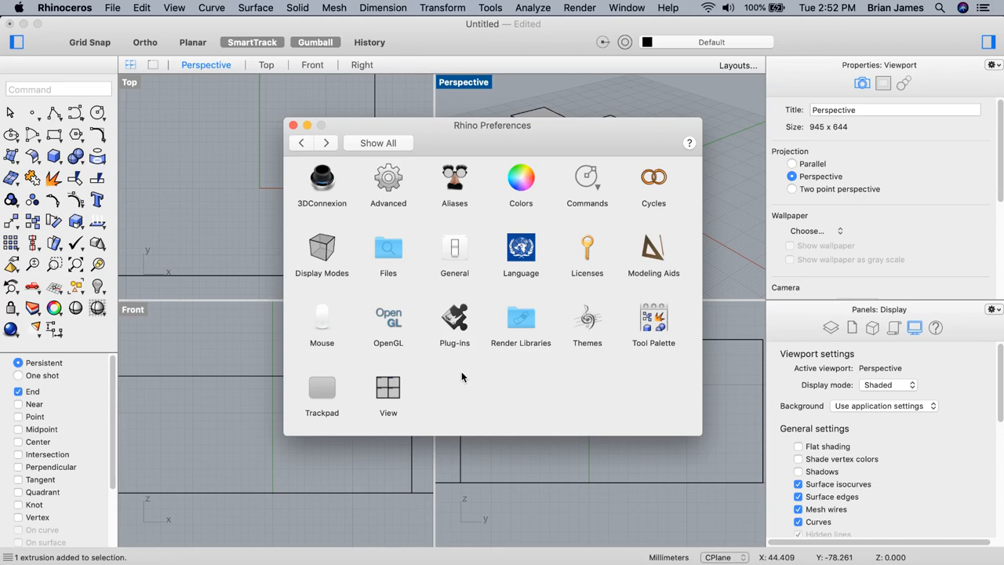
mouse_move(320, 239)
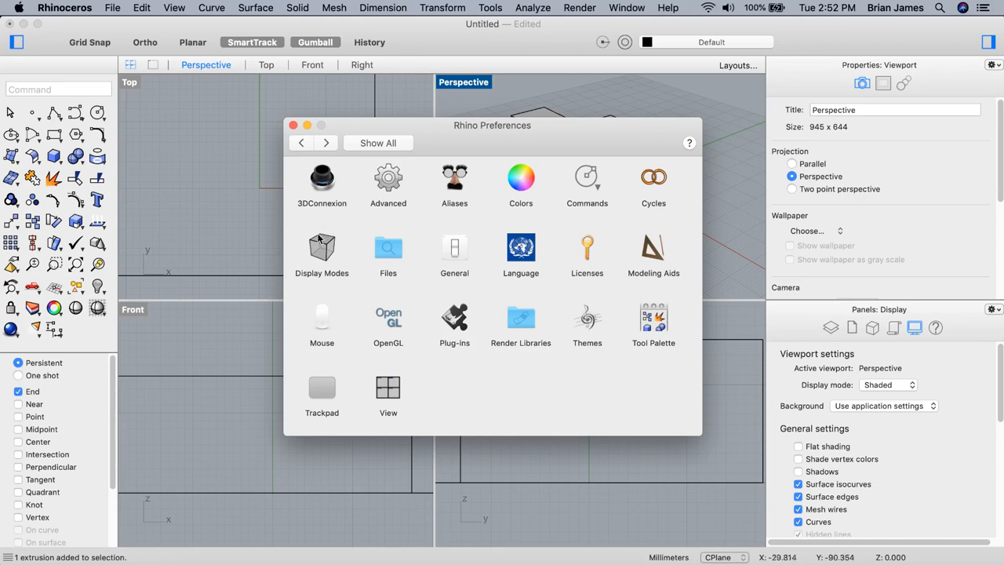
click(322, 248)
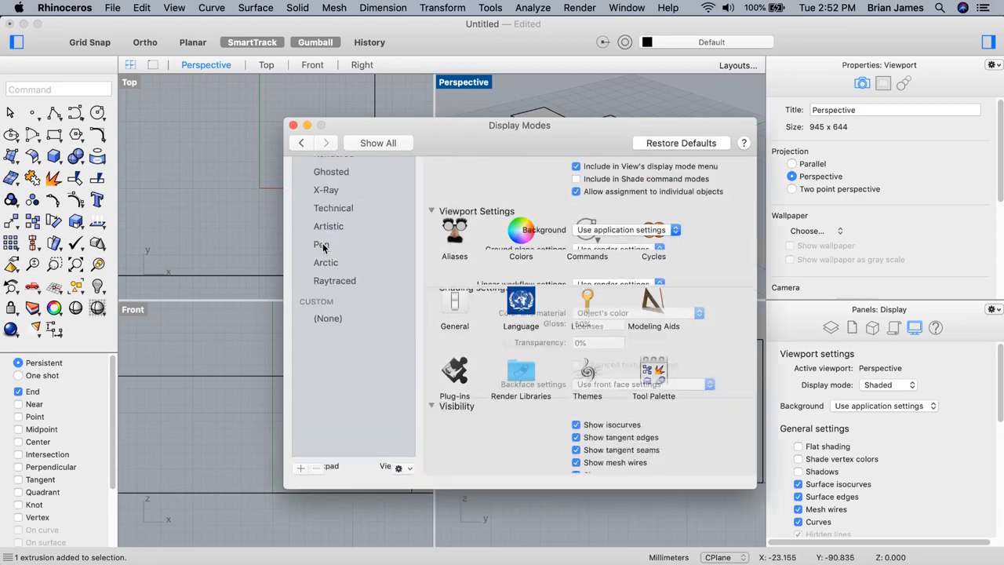
click(330, 216)
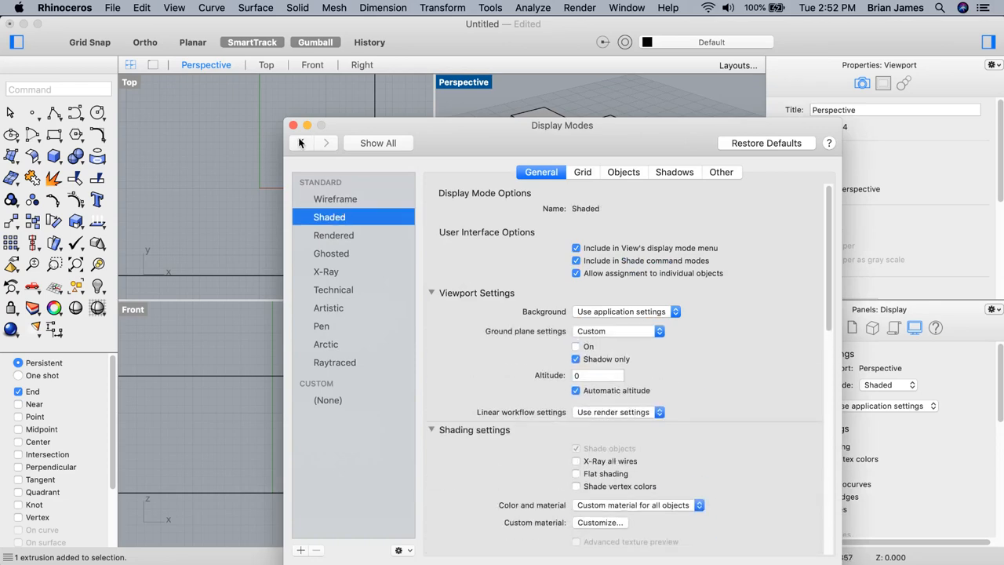
Return to the full preferences list and close the Preferences window.
click(301, 142)
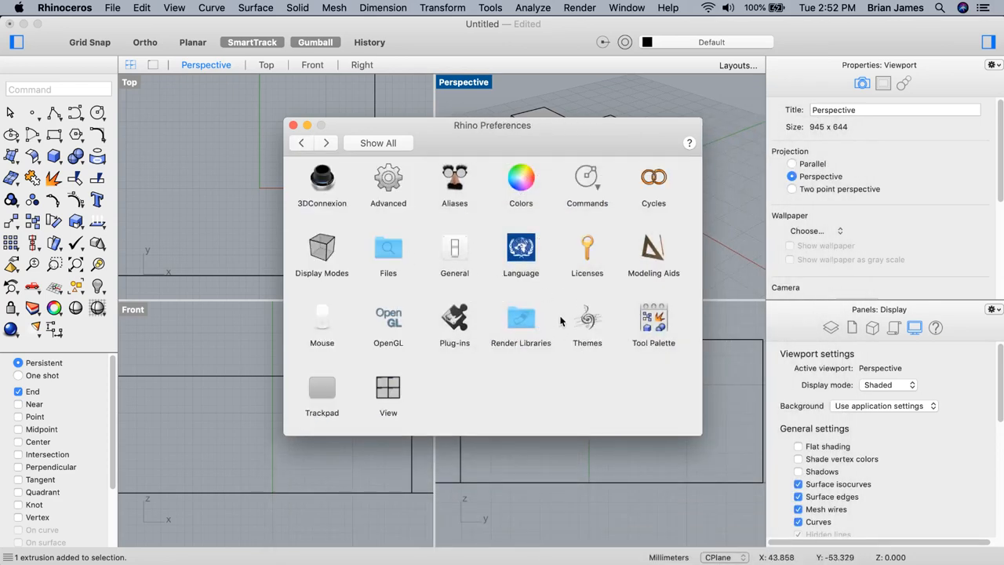
click(587, 322)
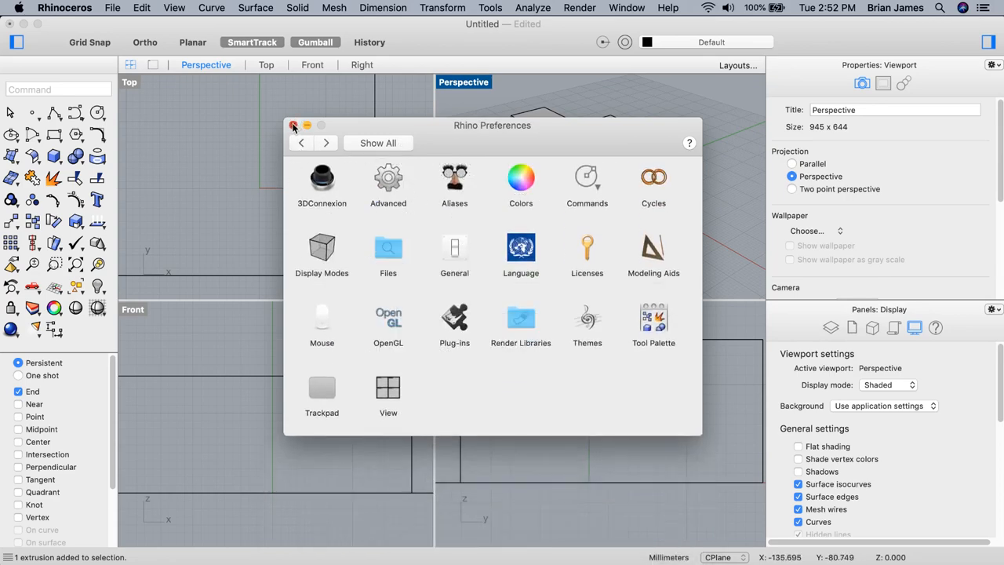
click(294, 125)
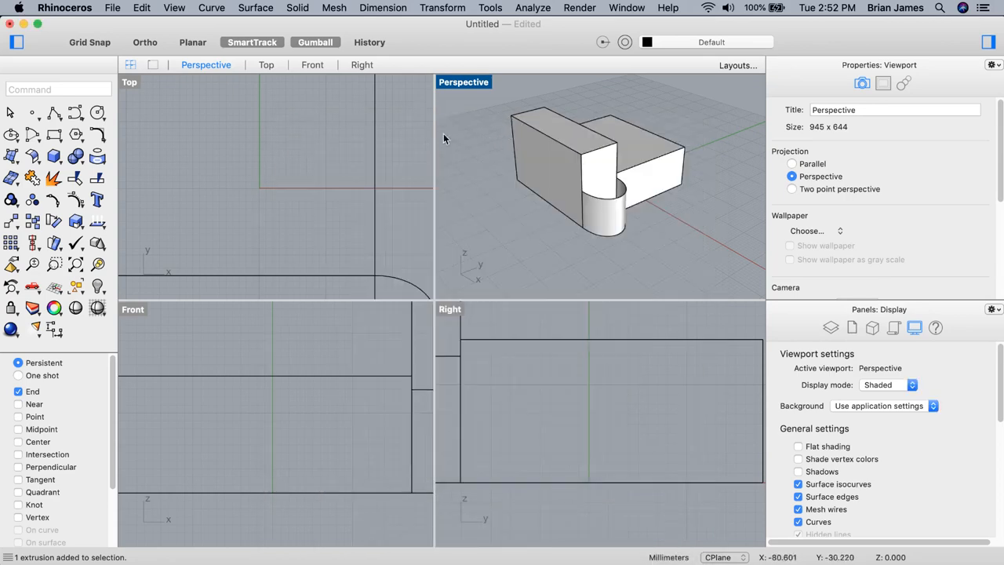
click(112, 7)
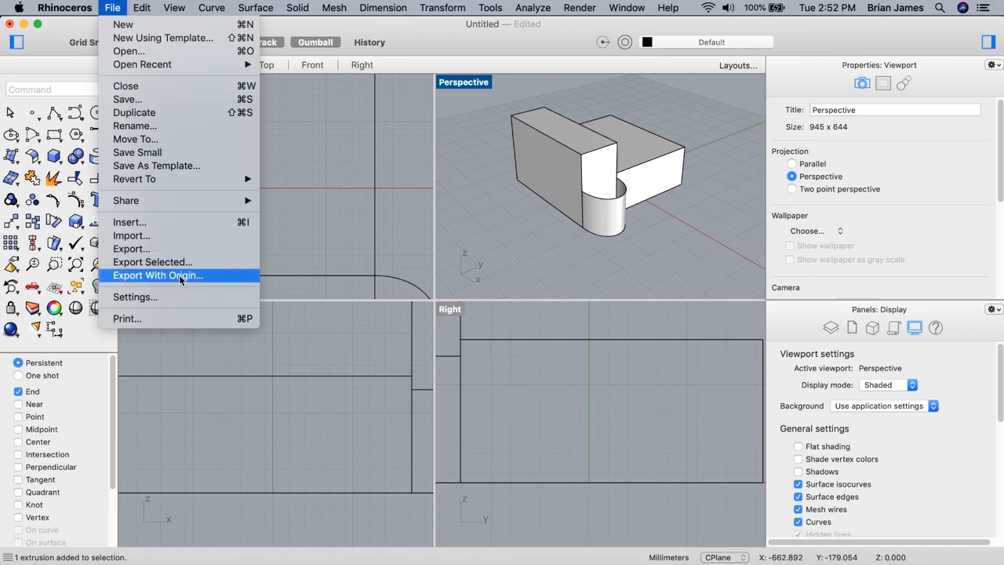
click(134, 297)
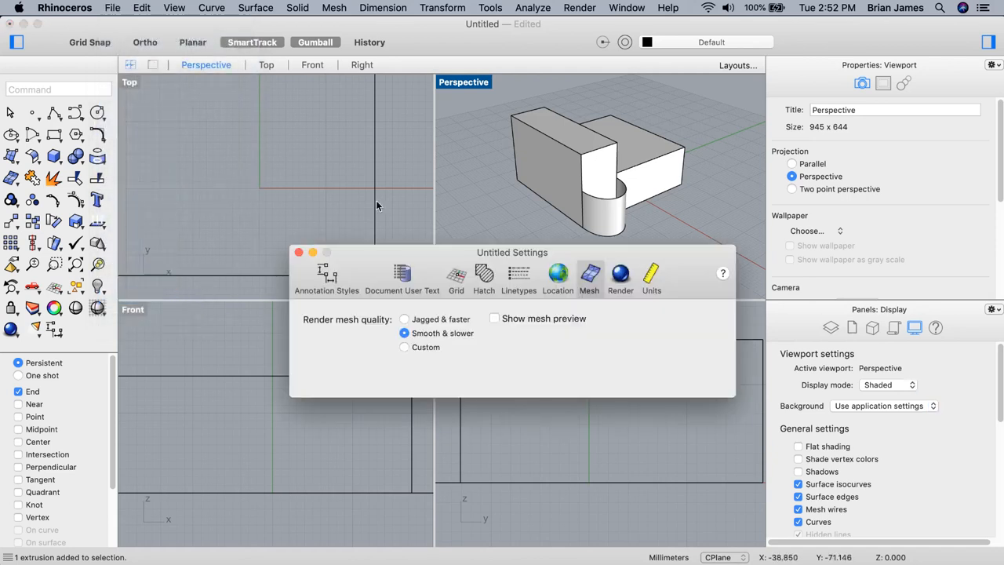
drag(512, 252, 508, 247)
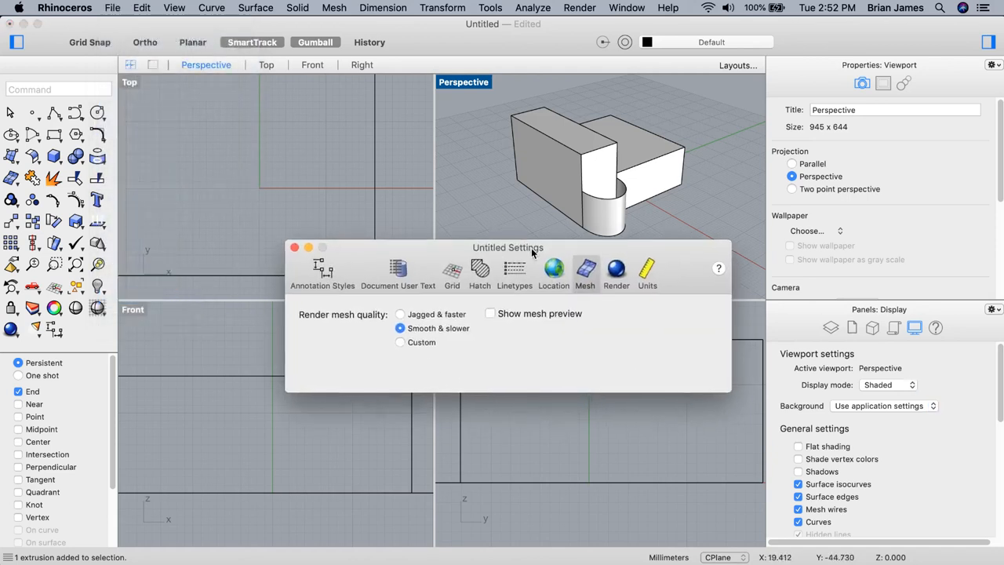
drag(507, 247, 469, 216)
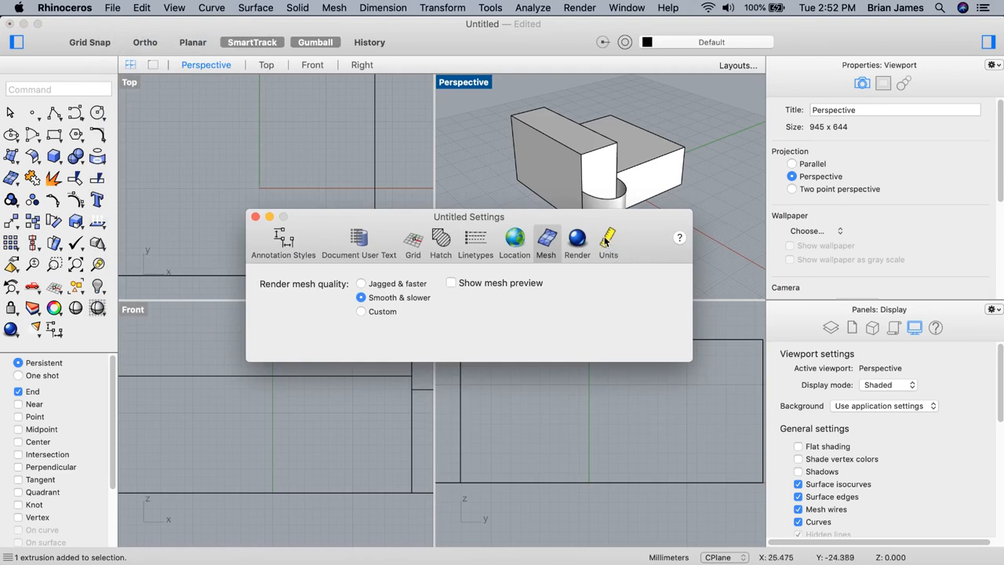
click(608, 241)
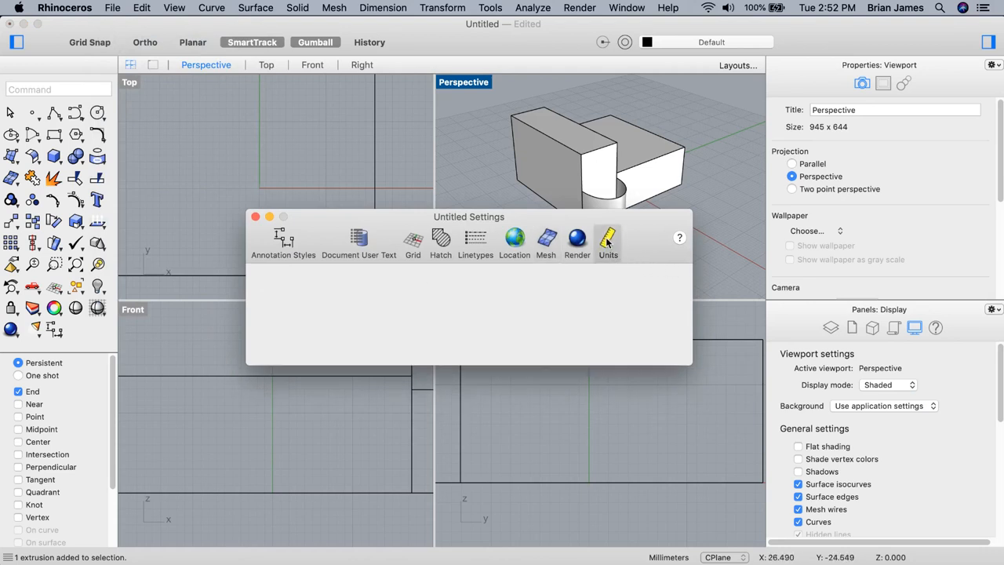
click(608, 243)
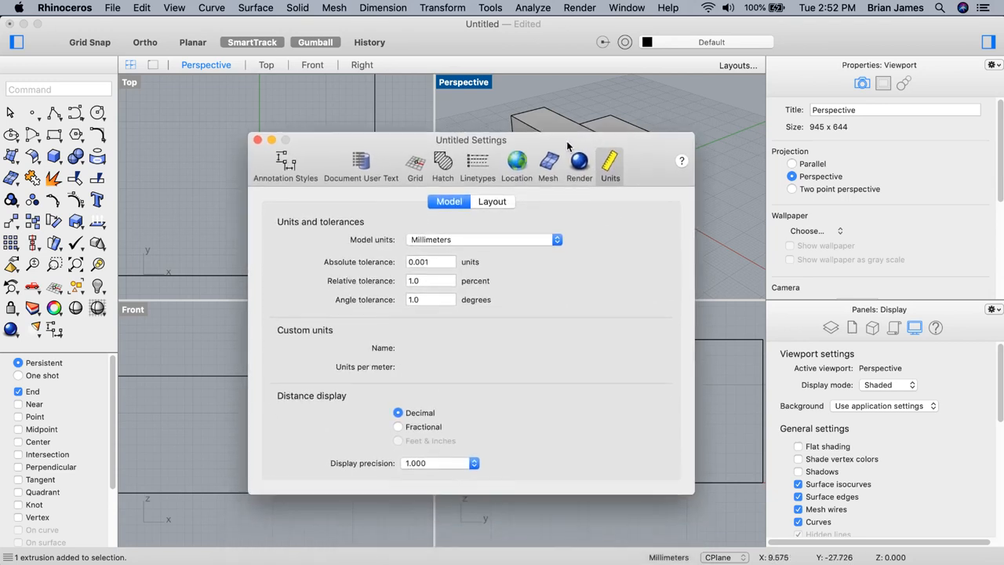
click(547, 165)
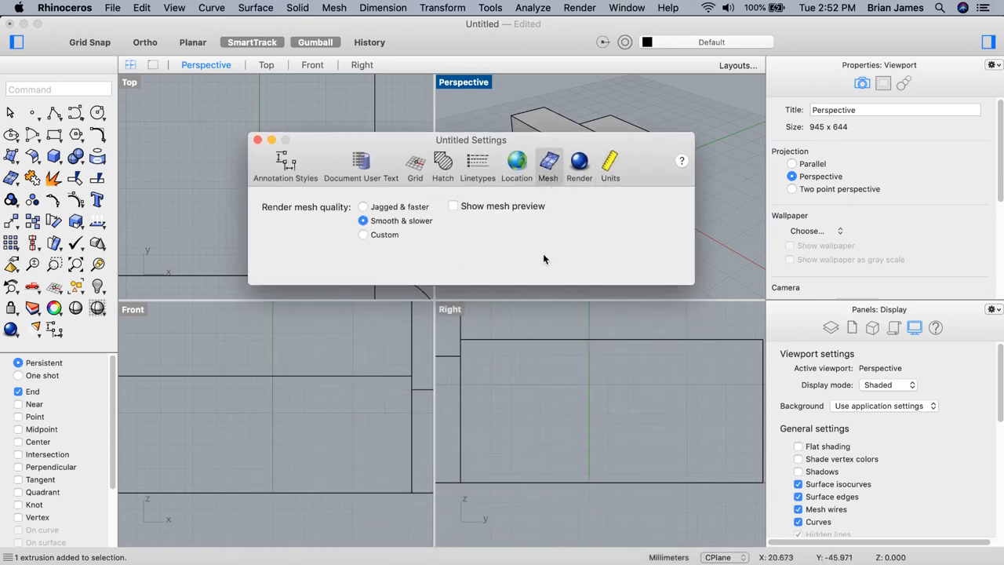
drag(471, 140, 464, 260)
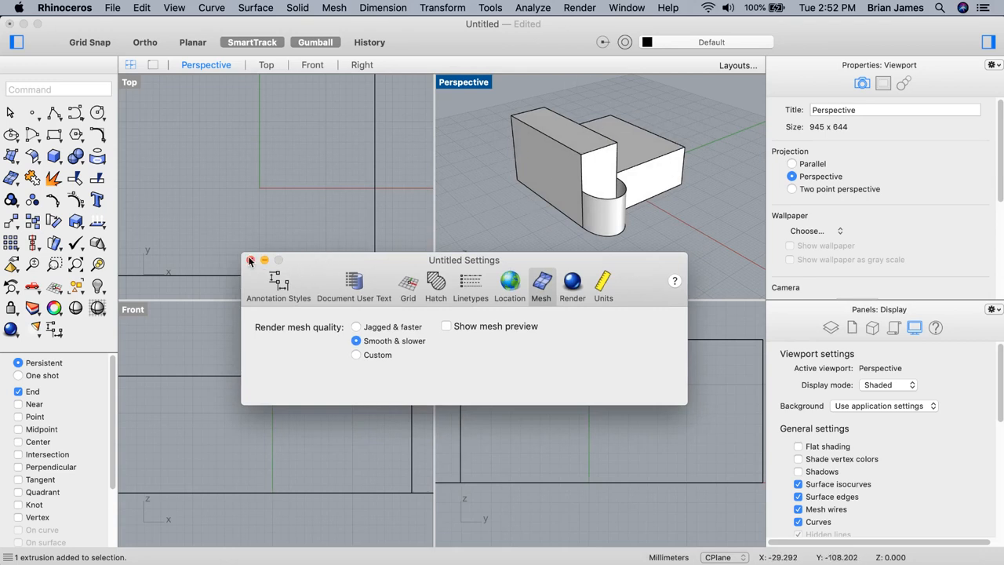
click(251, 260)
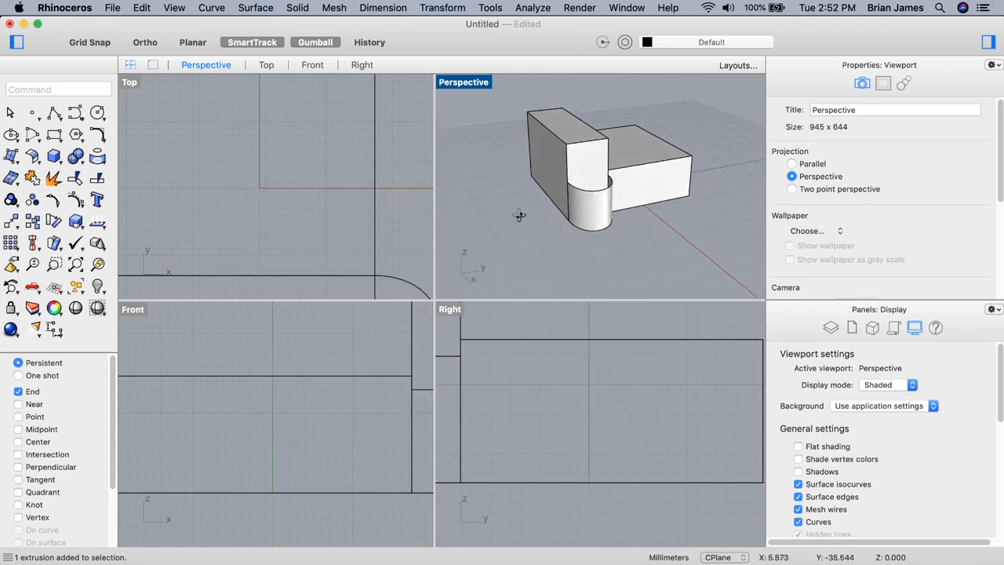